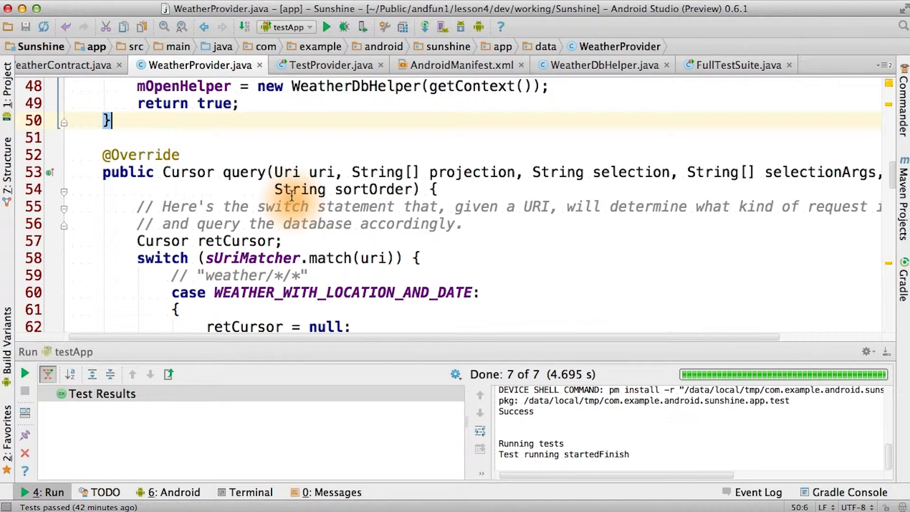
scroll("up", 3)
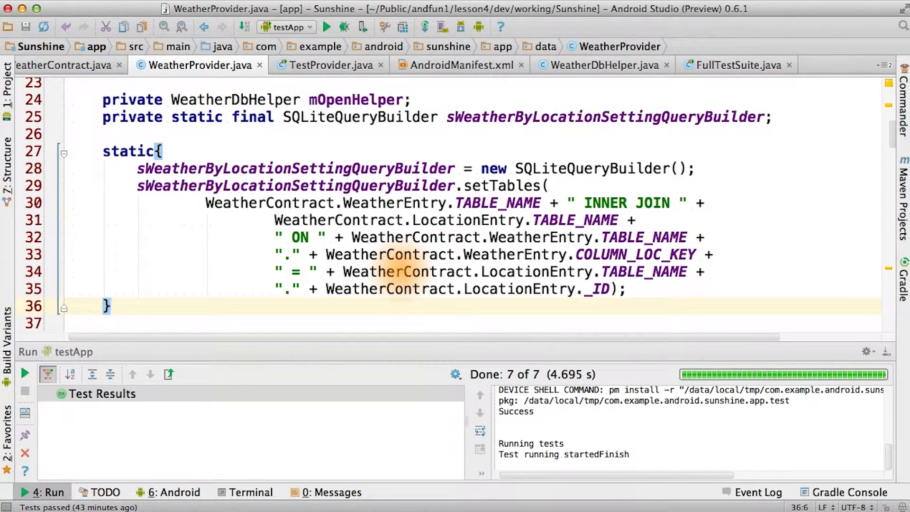
mouse_move(453, 209)
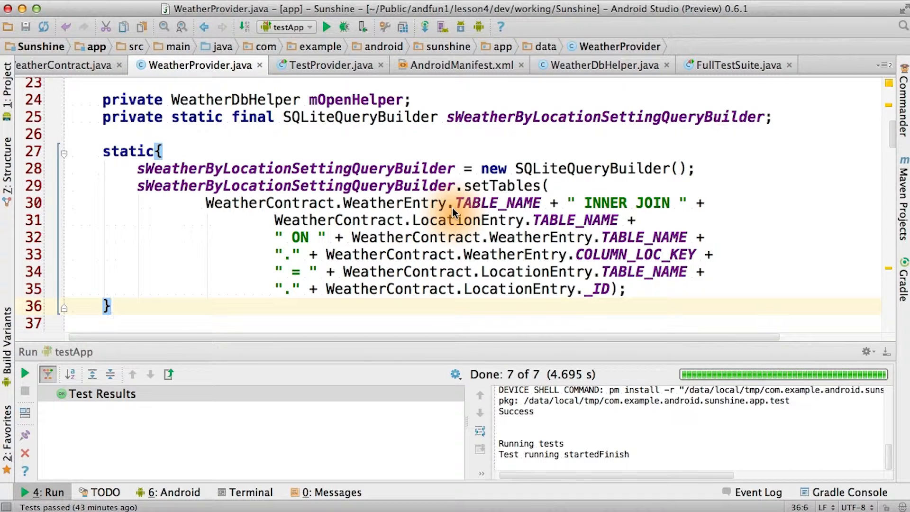
mouse_move(632, 215)
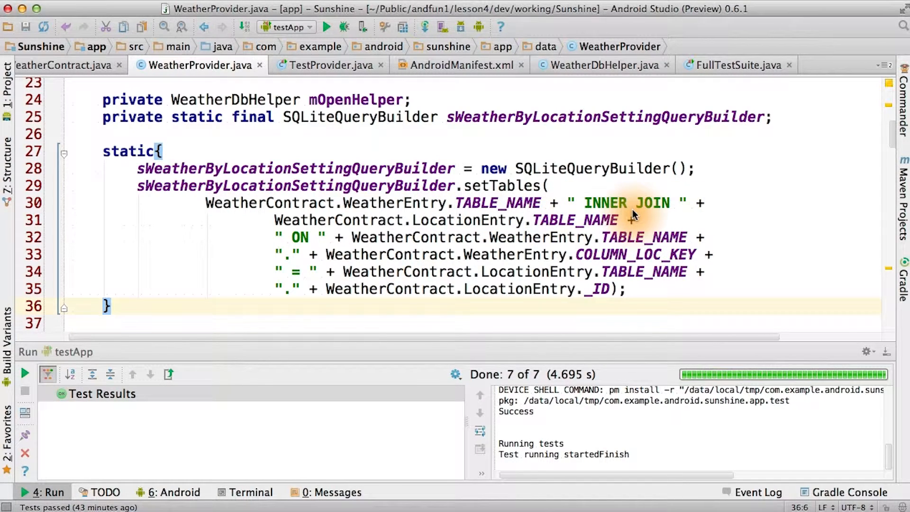
mouse_move(580, 232)
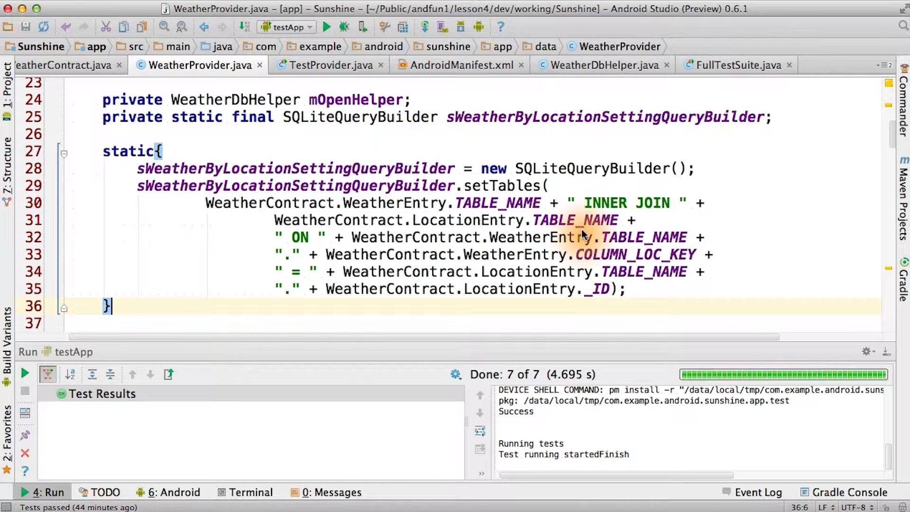
mouse_move(603, 249)
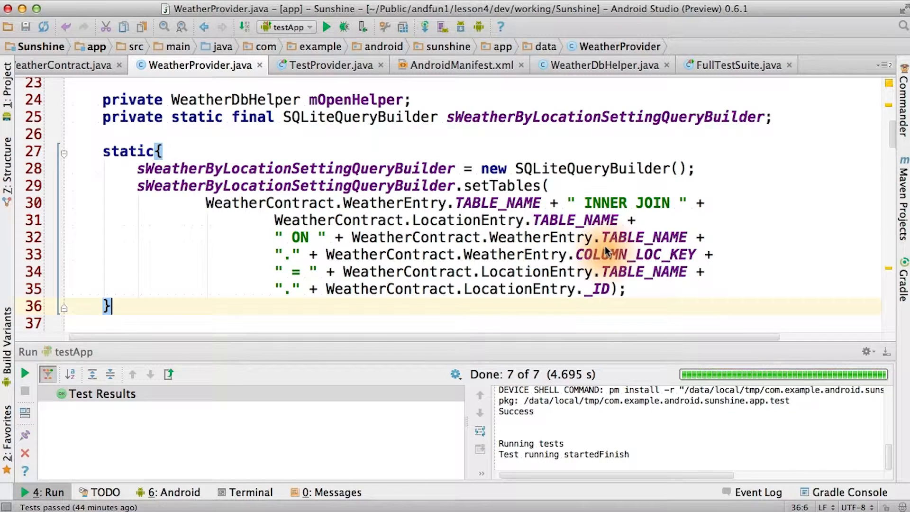
scroll("down", 3)
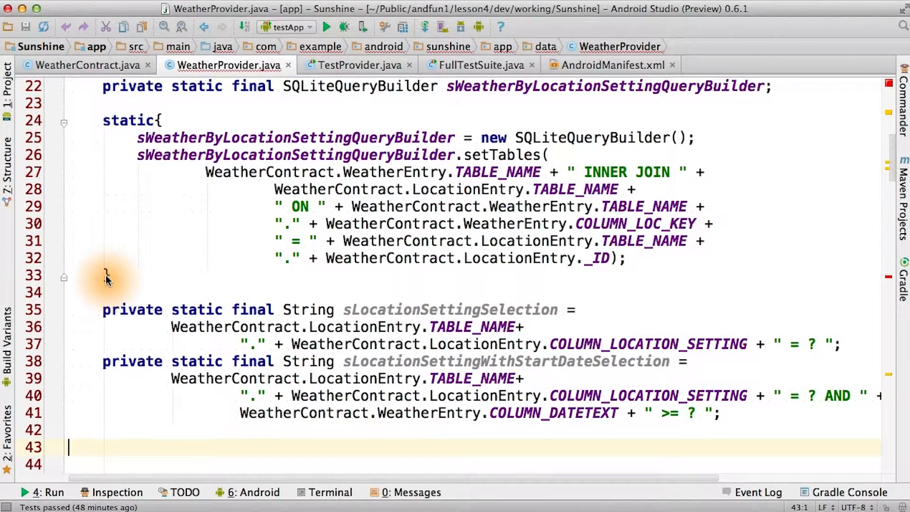
scroll("down", 3)
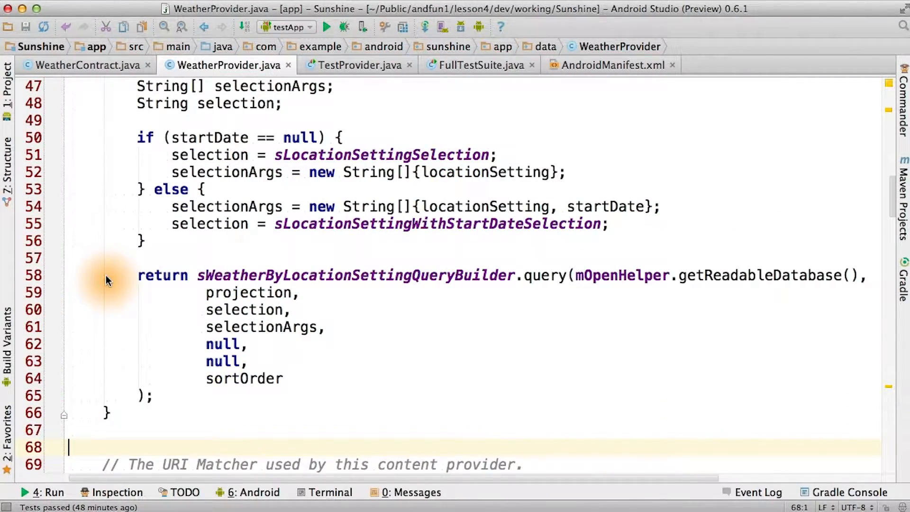
scroll("up", 3)
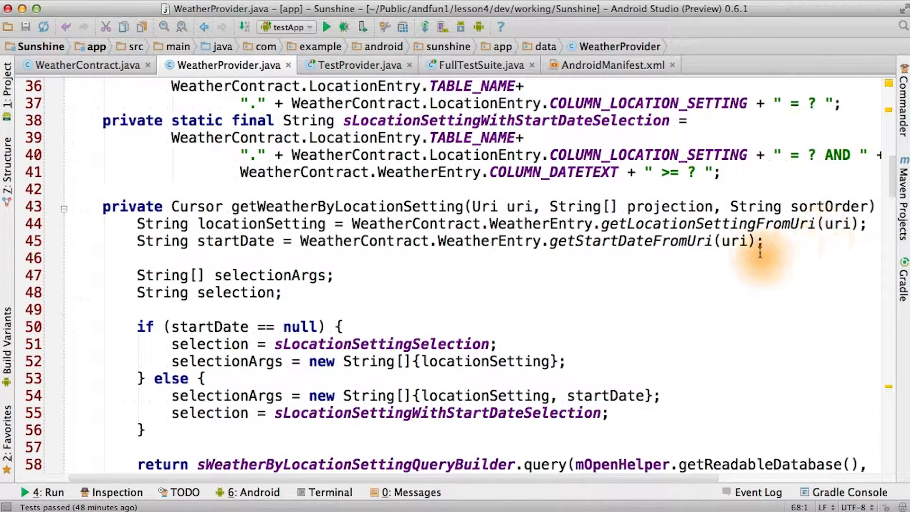
mouse_move(622, 366)
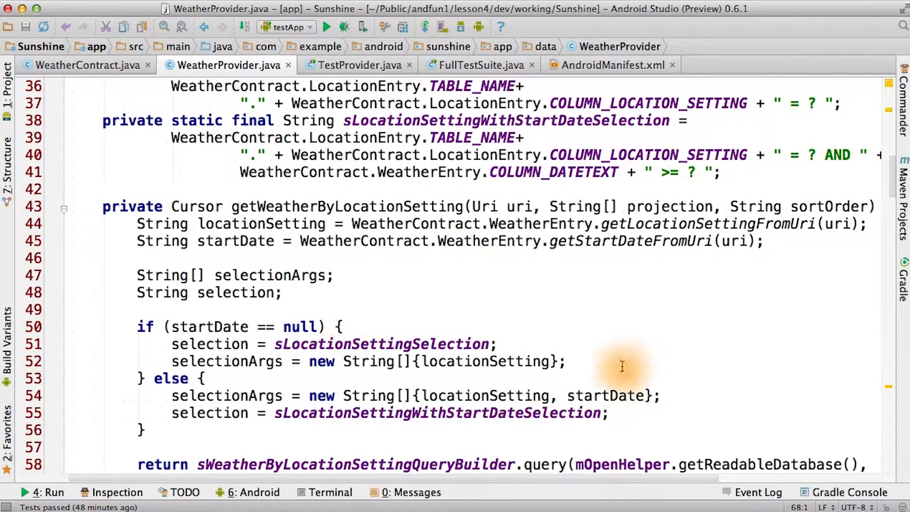
mouse_move(532, 443)
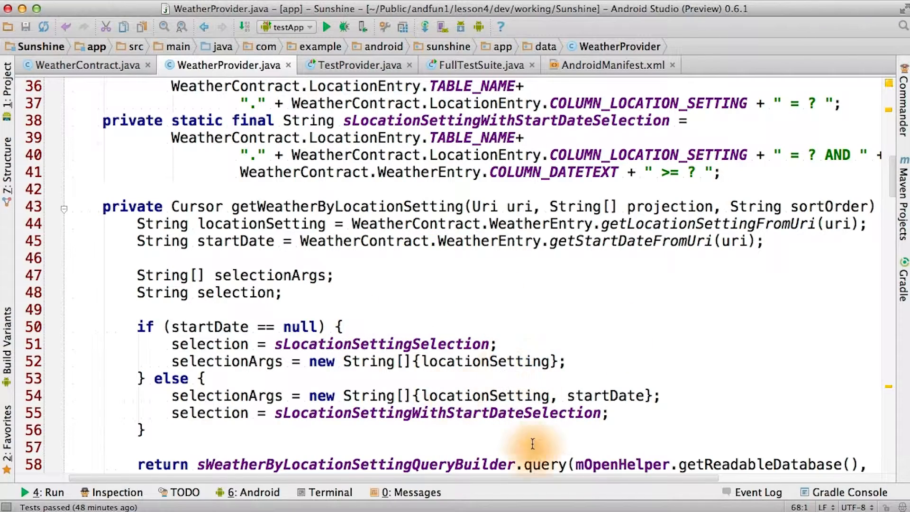
mouse_move(470, 241)
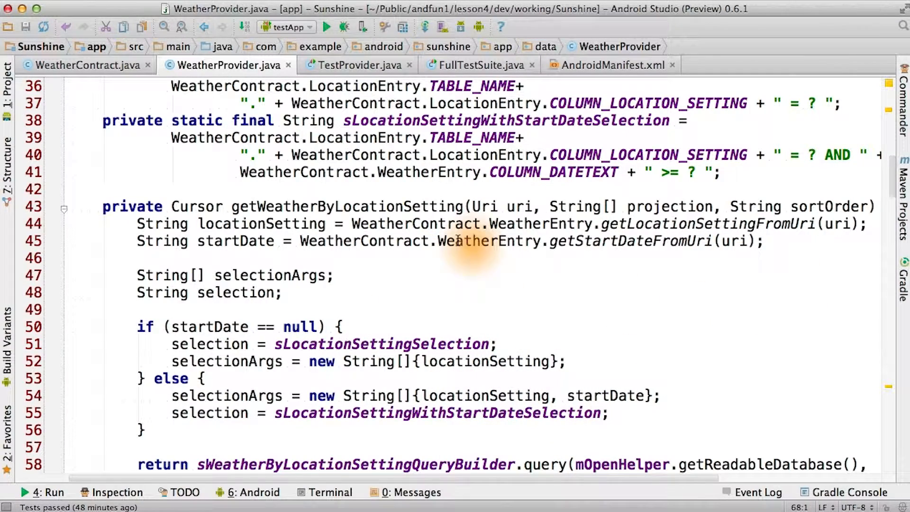
mouse_move(519, 412)
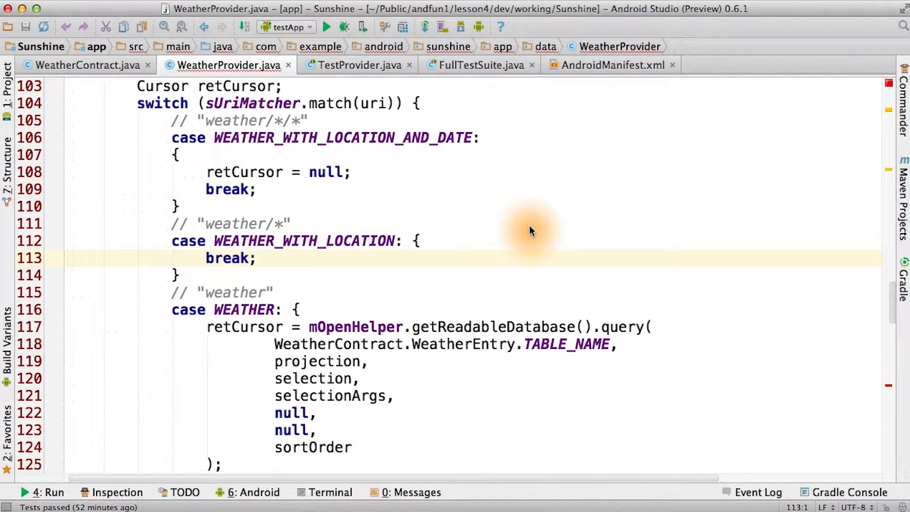
type("retCursor = getWeatherByLocationSetting(uri, projection, sortOrder);")
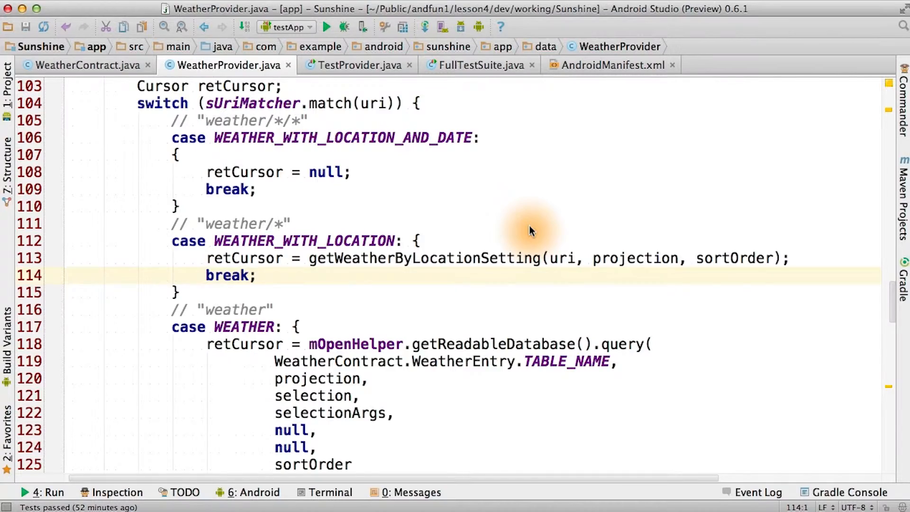